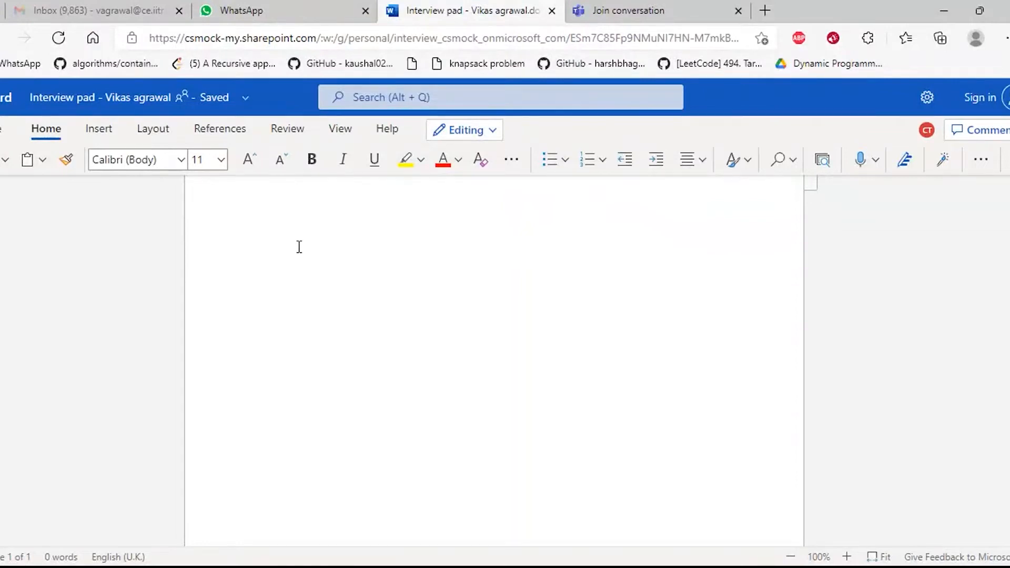
Lay out letter nodes A, C, D spaced as a tree at the top of the page.
left_click(259, 238)
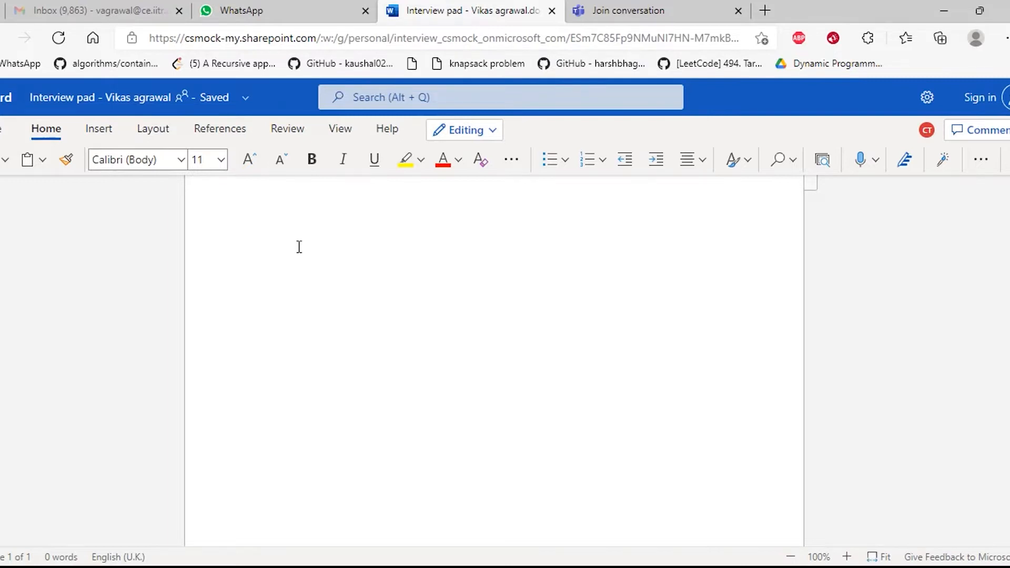
left_click(260, 237)
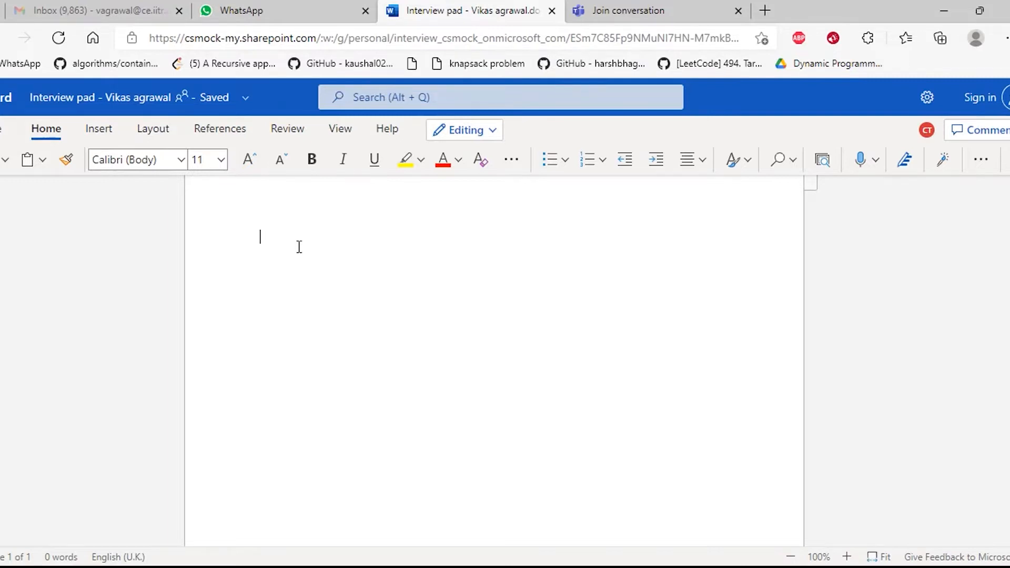
type("A")
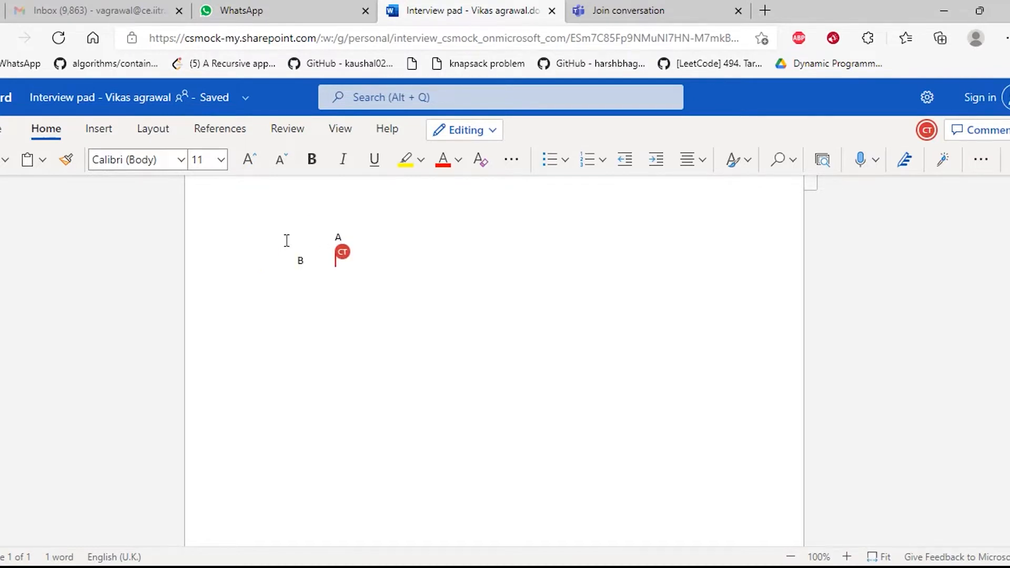
type("C")
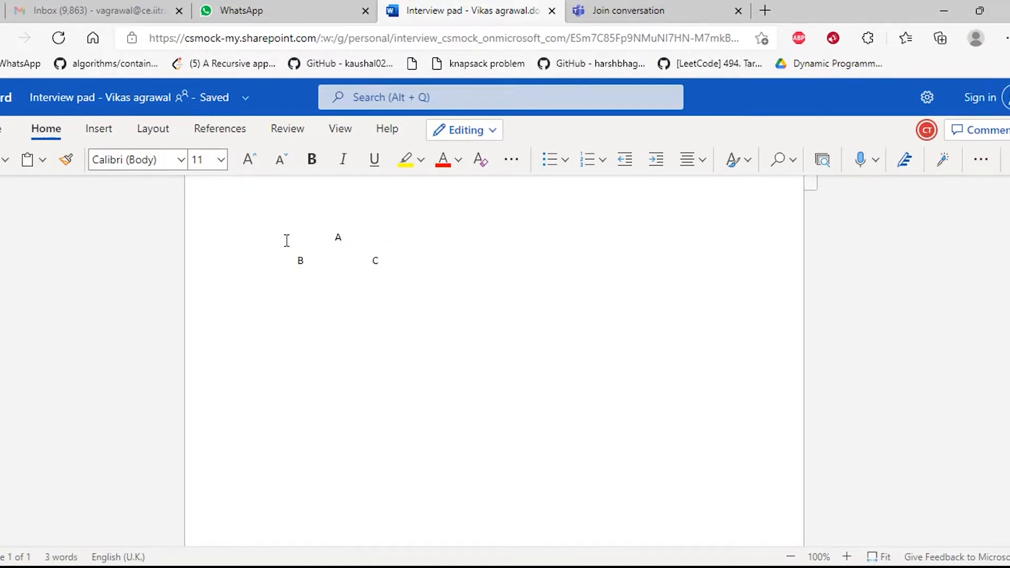
type("D")
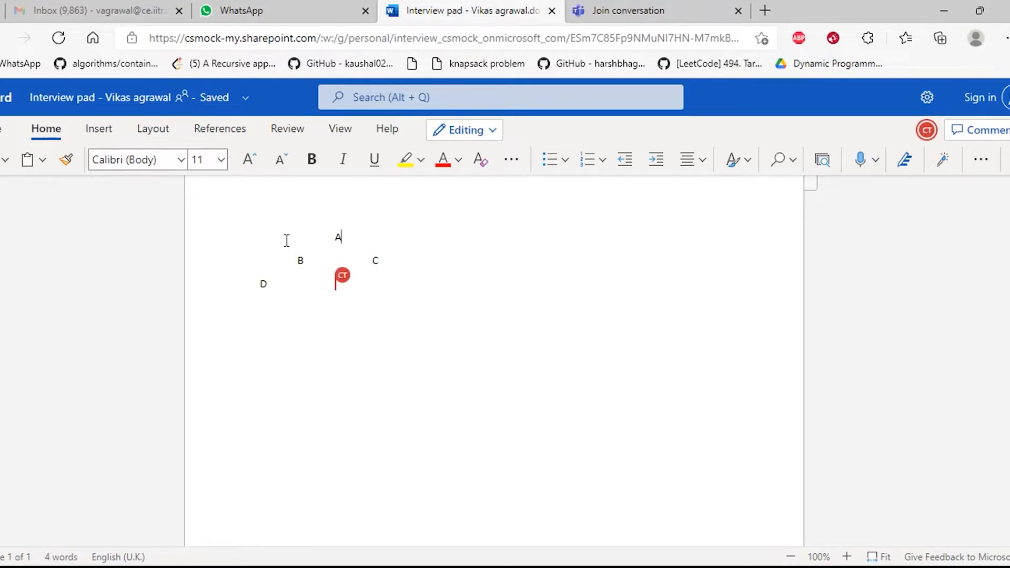
Note the first pointer line for node A (A.left = B, A.right = C).
type("A.next = B")
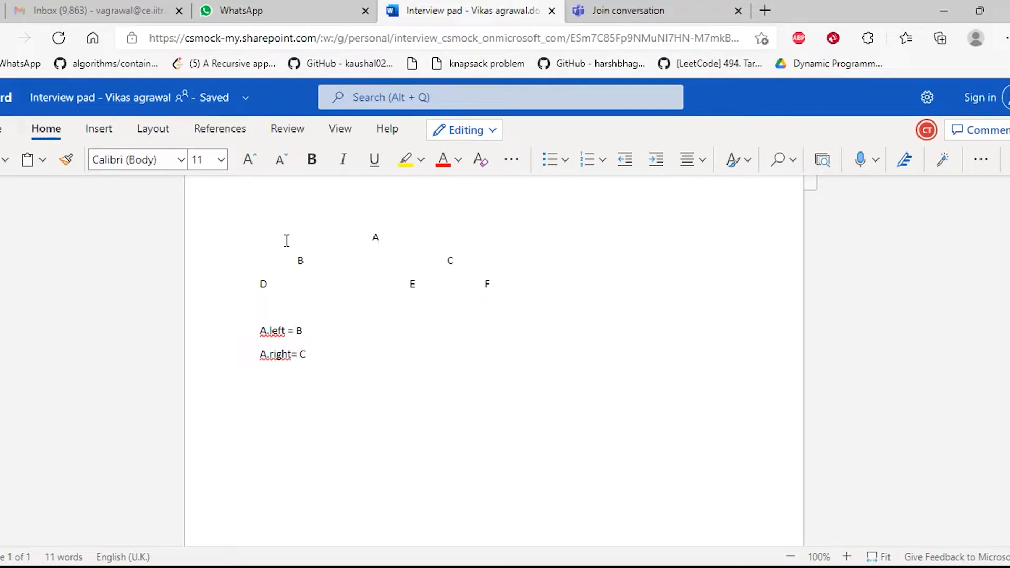
Write child assignments B.left = D, B.right = null and C.left = E, C.right = F.
type("B.left =")
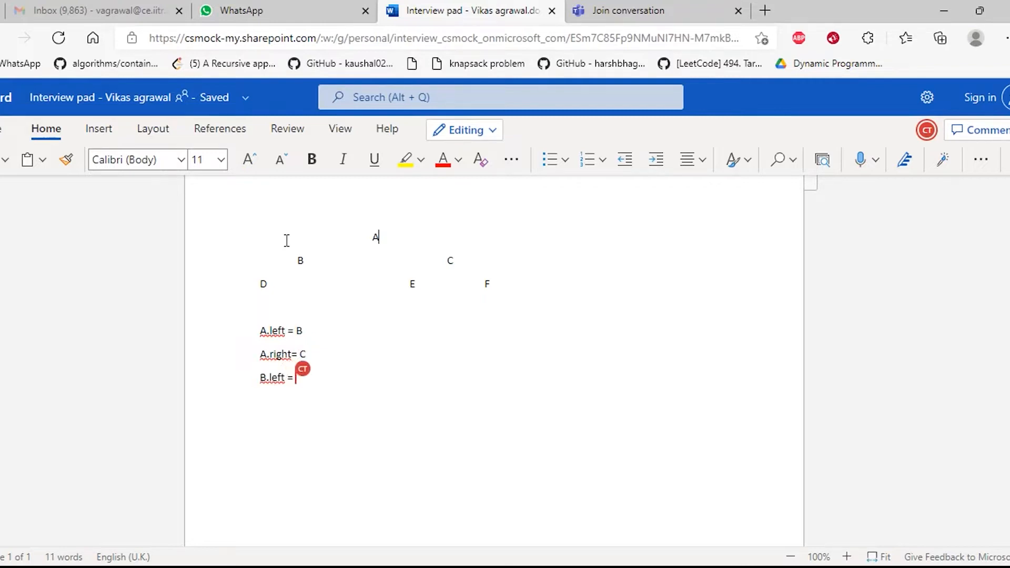
type("D, B.right= null")
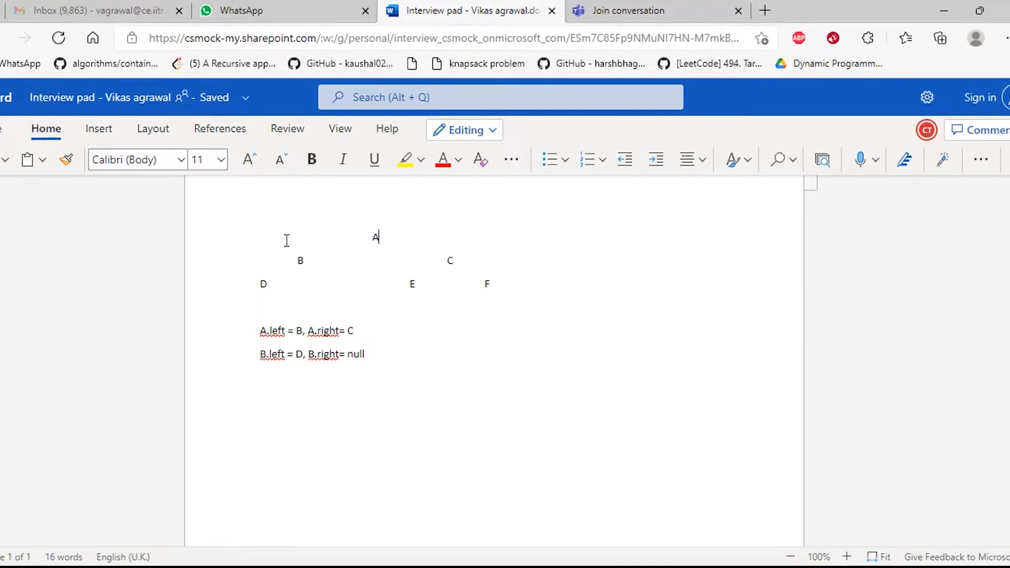
type("C.left = B, A.right= C")
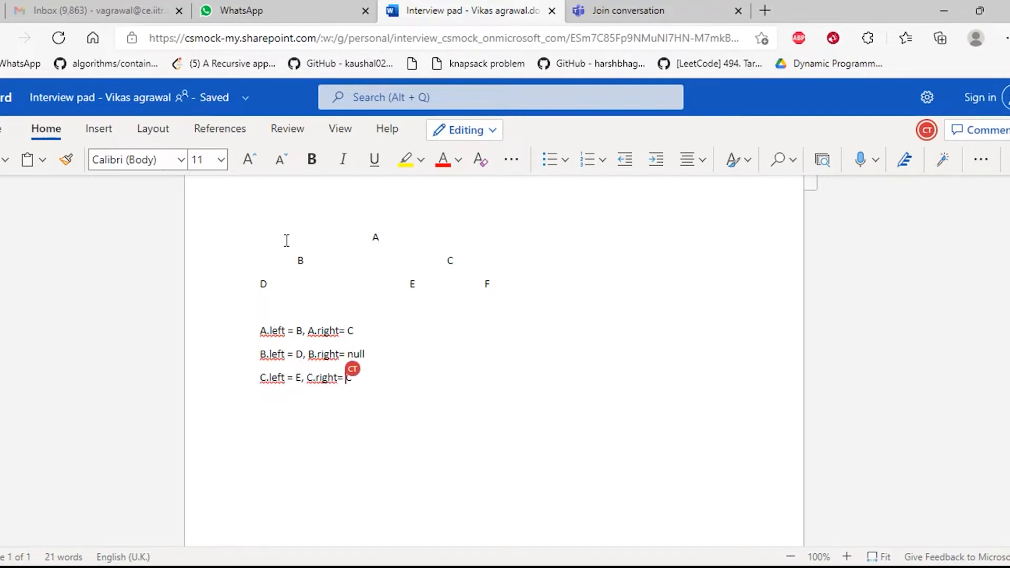
type("F")
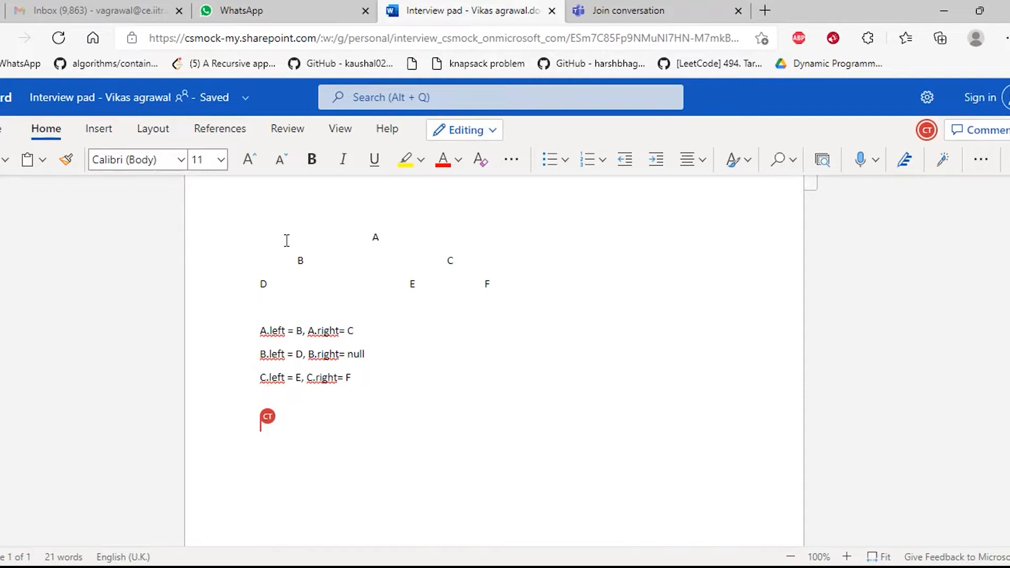
Define Struct Node { Int data; Node left; Node right; Node next; } below the assignments.
left_click(381, 237)
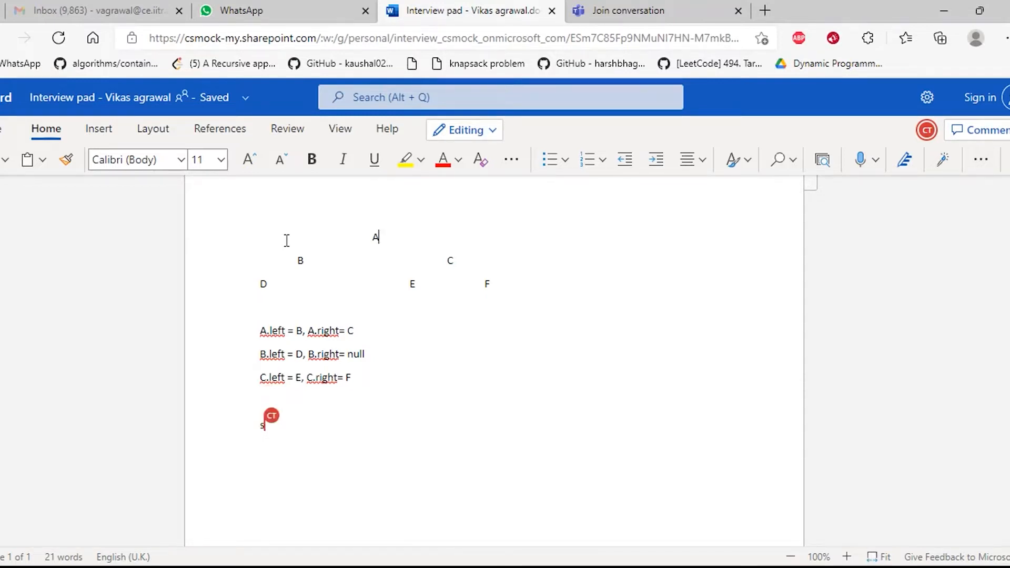
type("Struct")
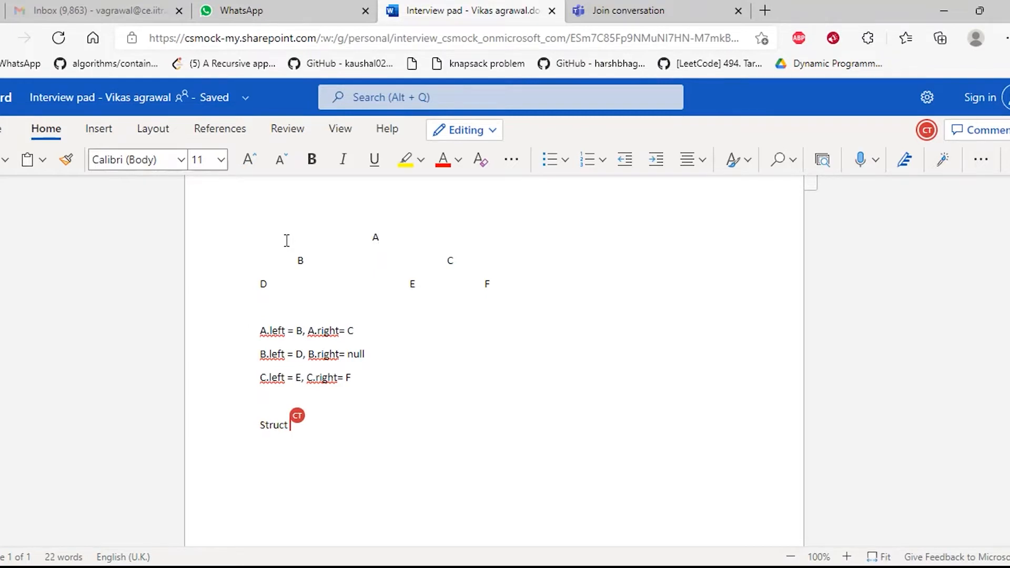
type("Node {")
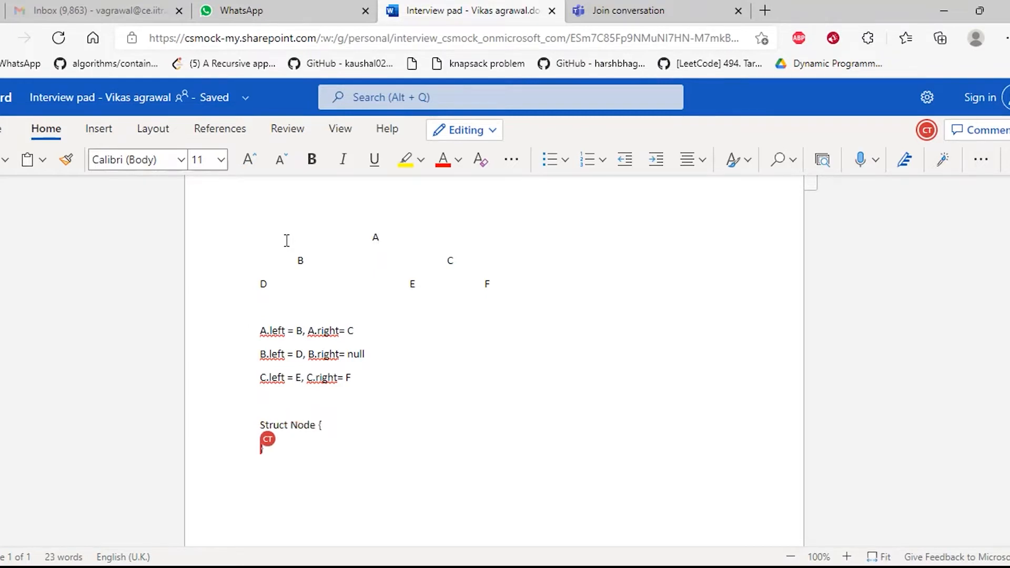
type("Int data;")
type("Node lef")
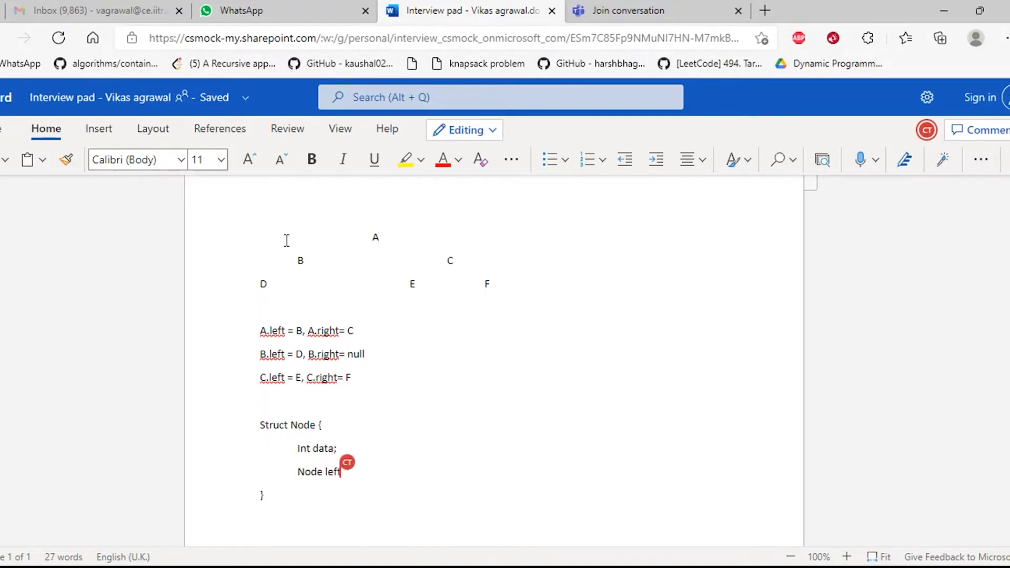
type("t;")
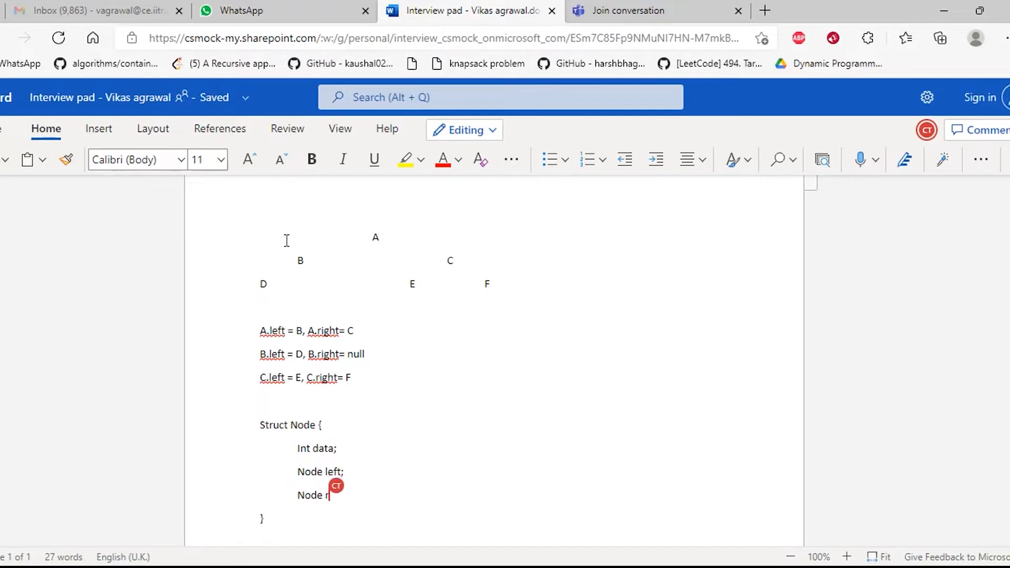
type("right;")
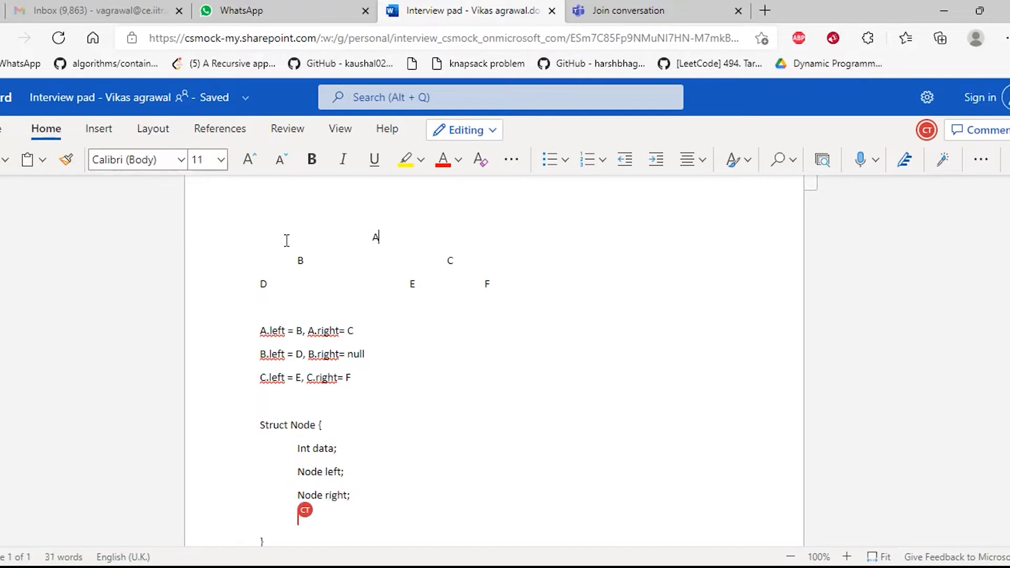
type("Node next;")
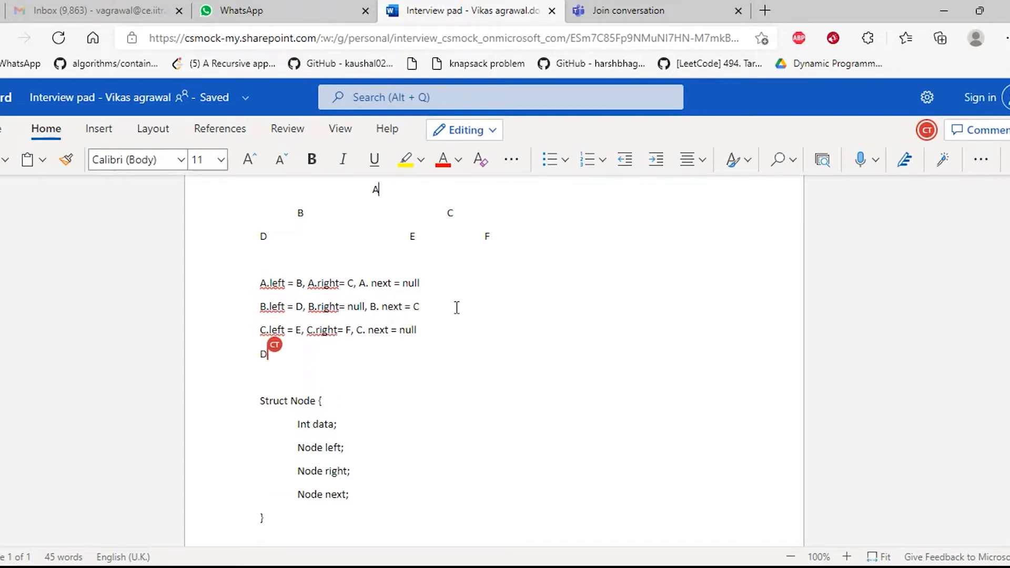
Write the bottom-row links D.next = E, E.next = F, F.next = null.
type(".next =")
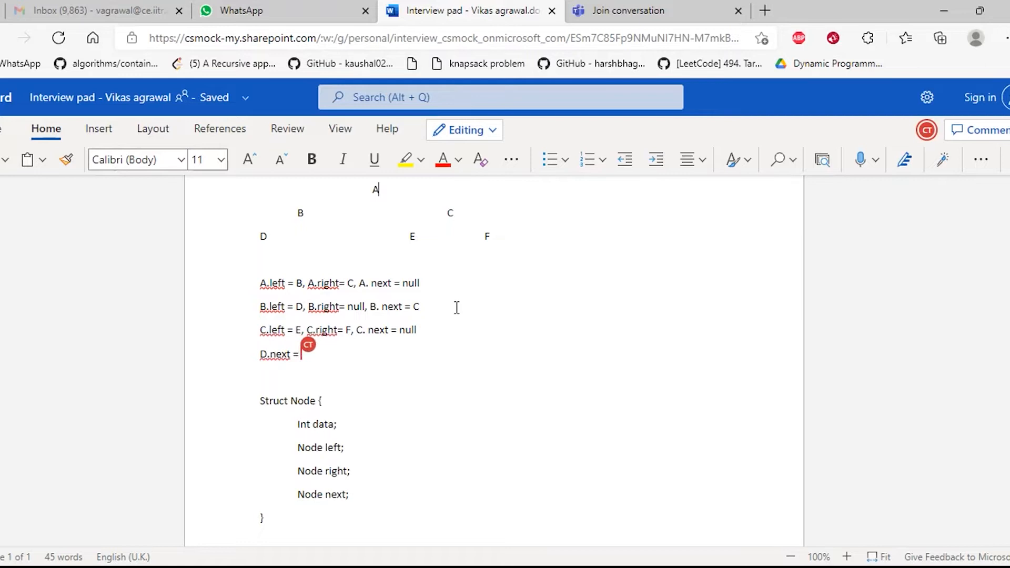
type("E, E.next")
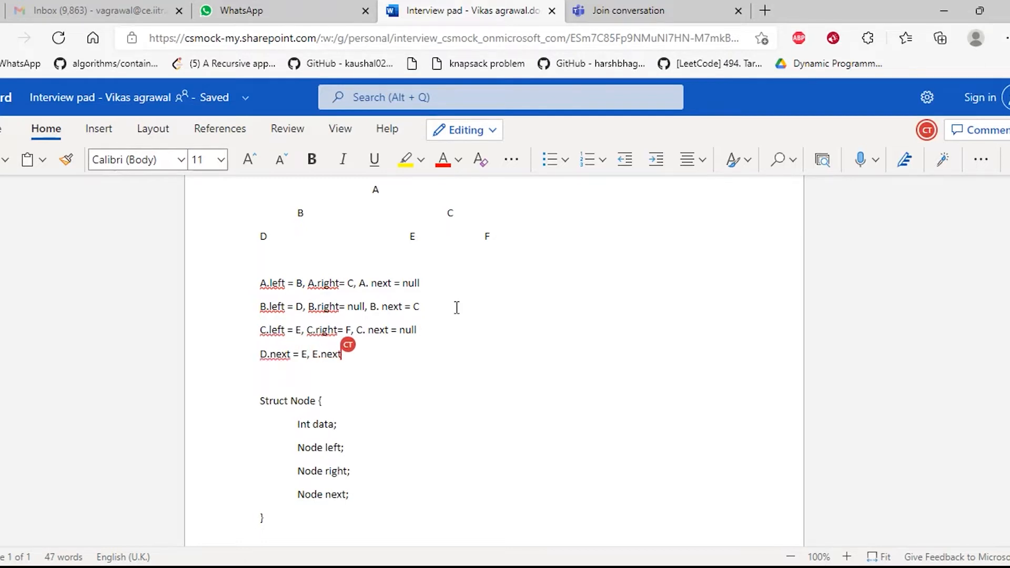
type("=")
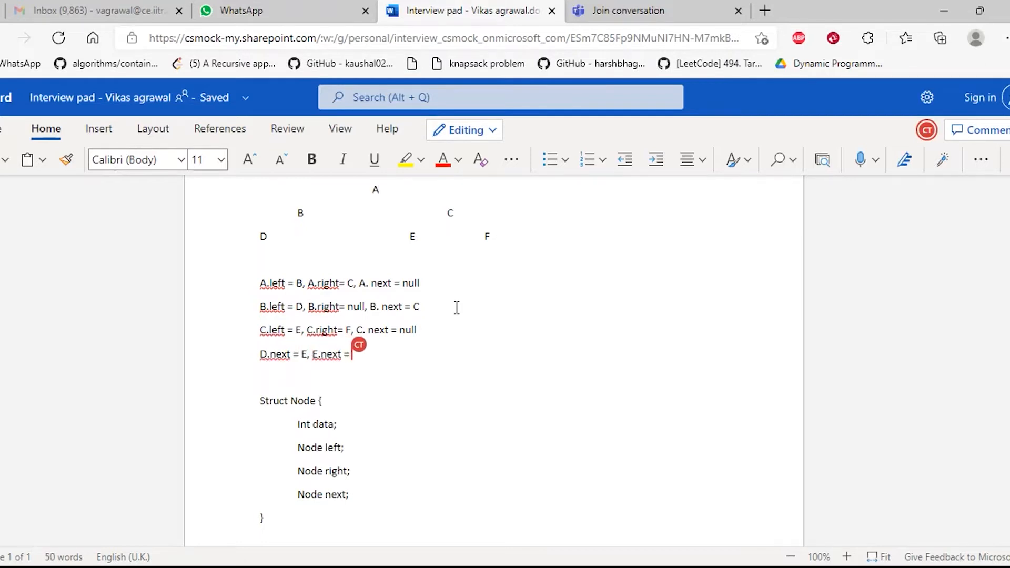
type("F")
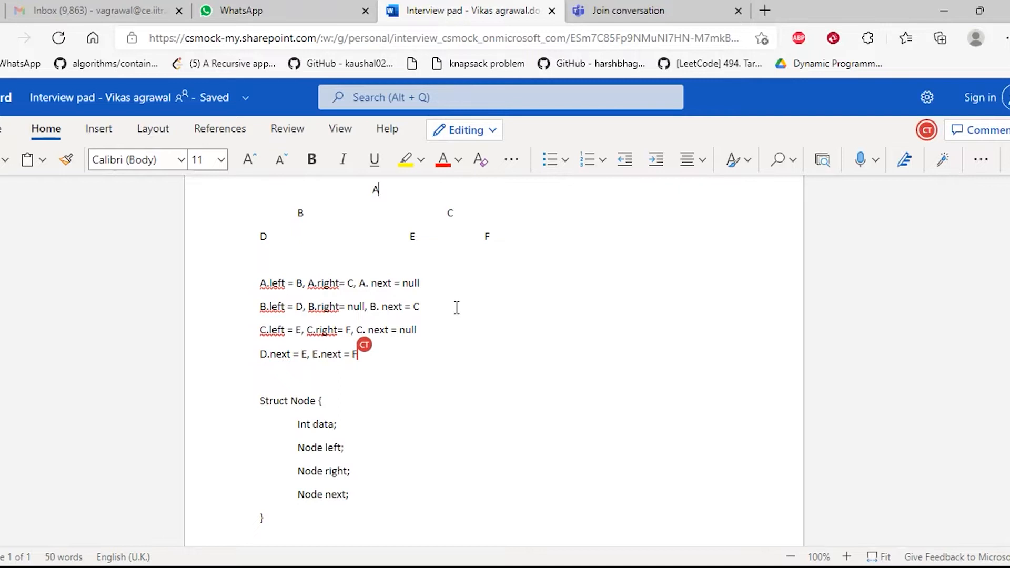
type(", F.next = null")
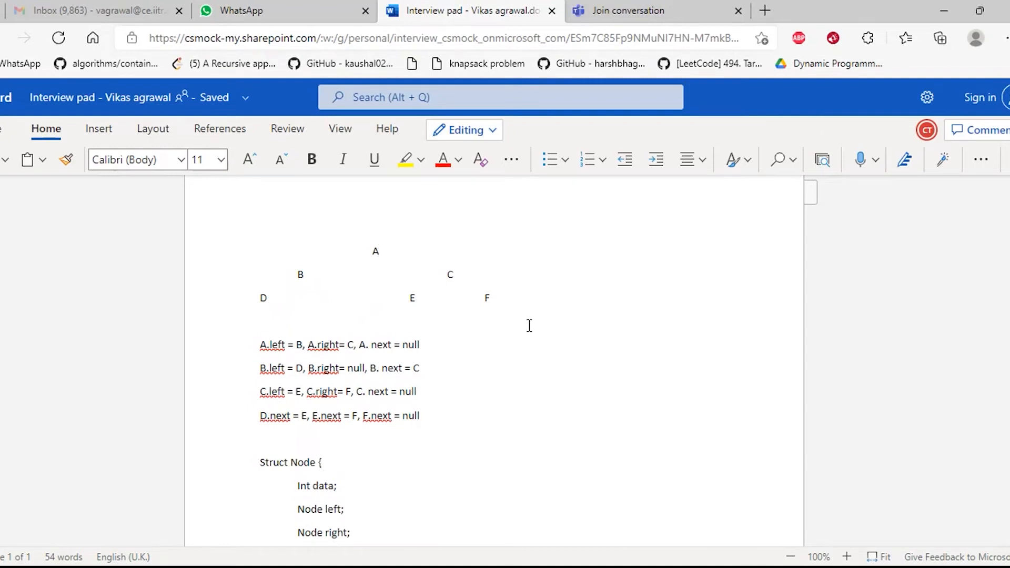
left_click(379, 250)
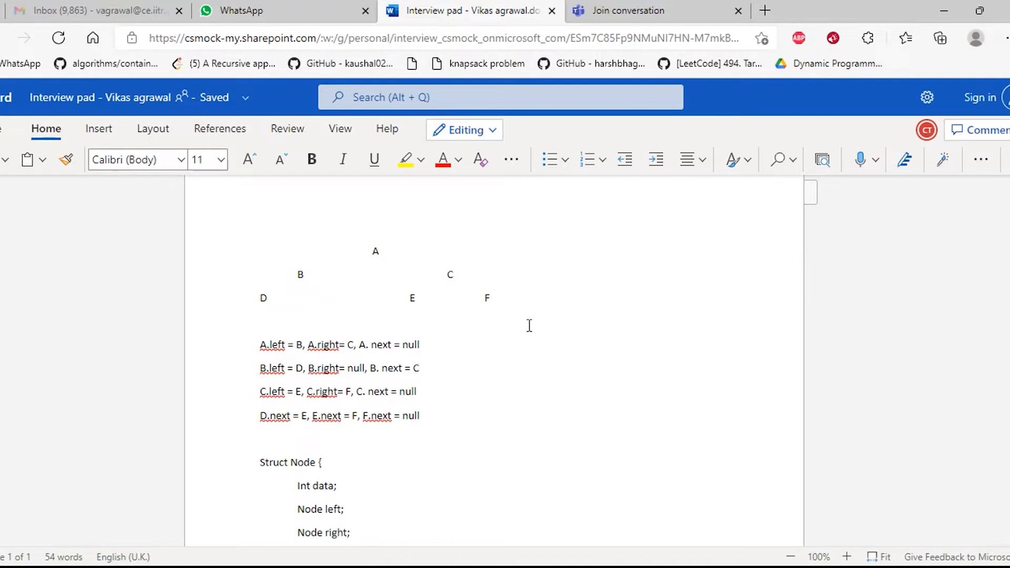
left_click(380, 251)
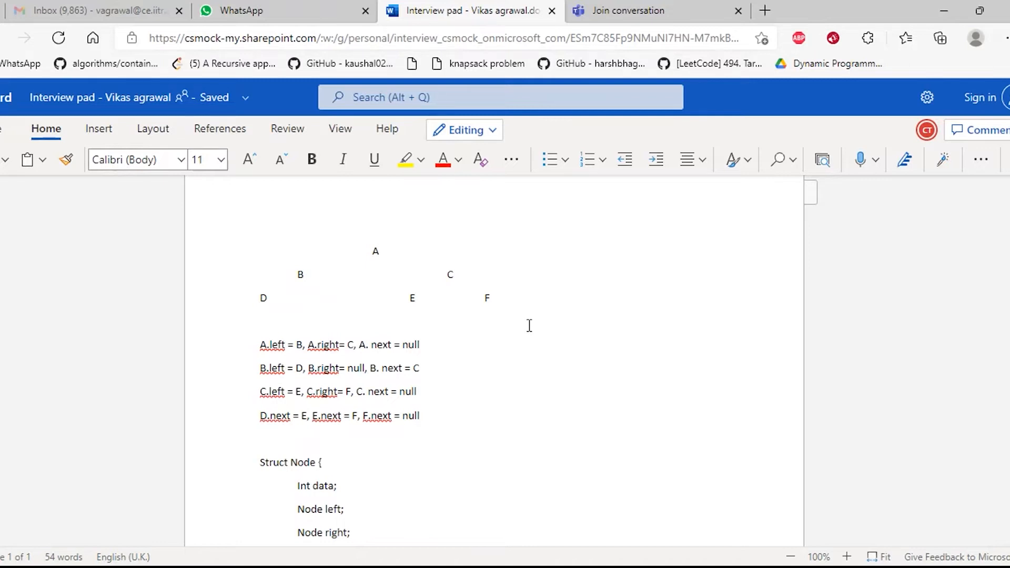
left_click(379, 250)
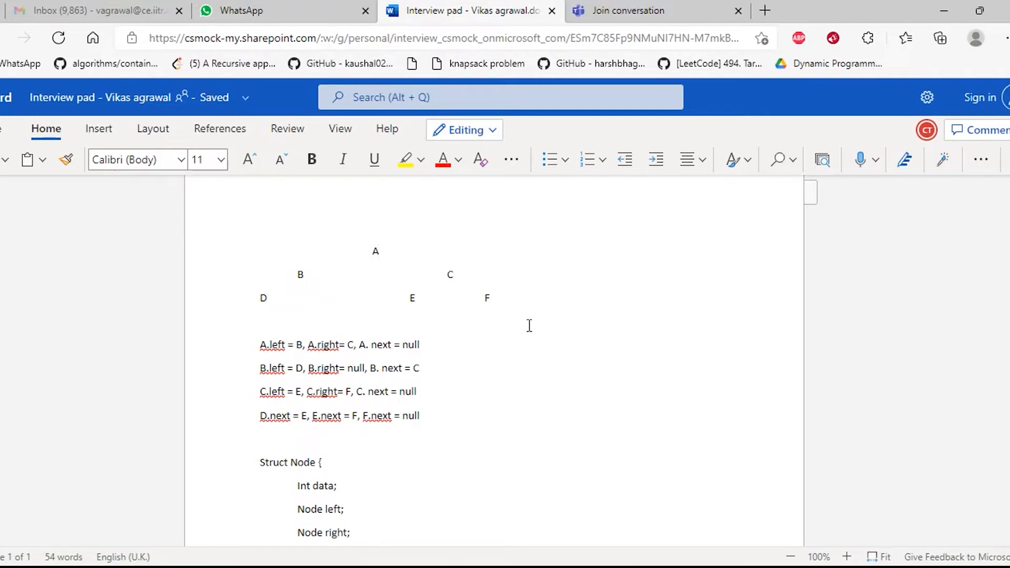
left_click(379, 251)
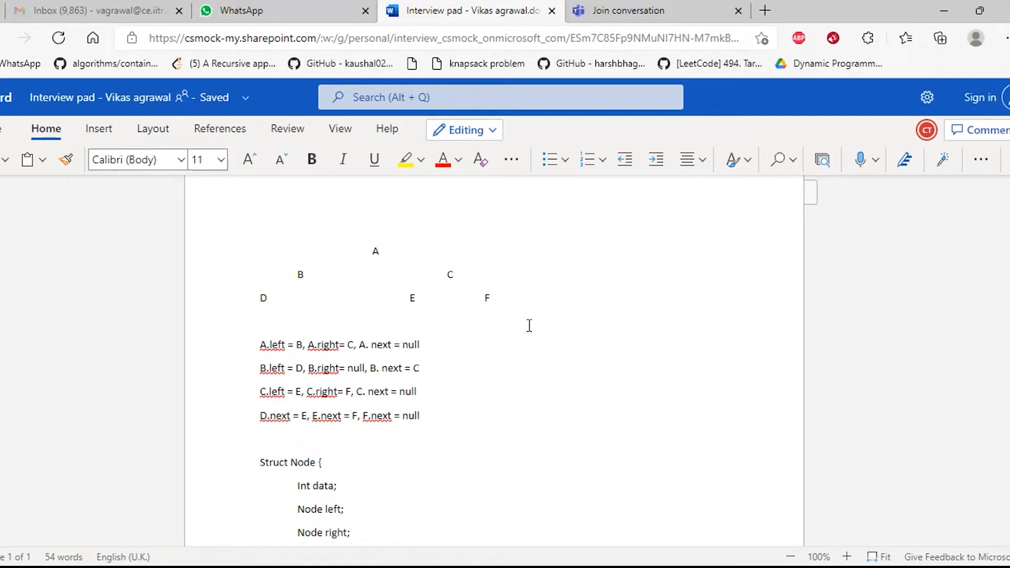
left_click(379, 250)
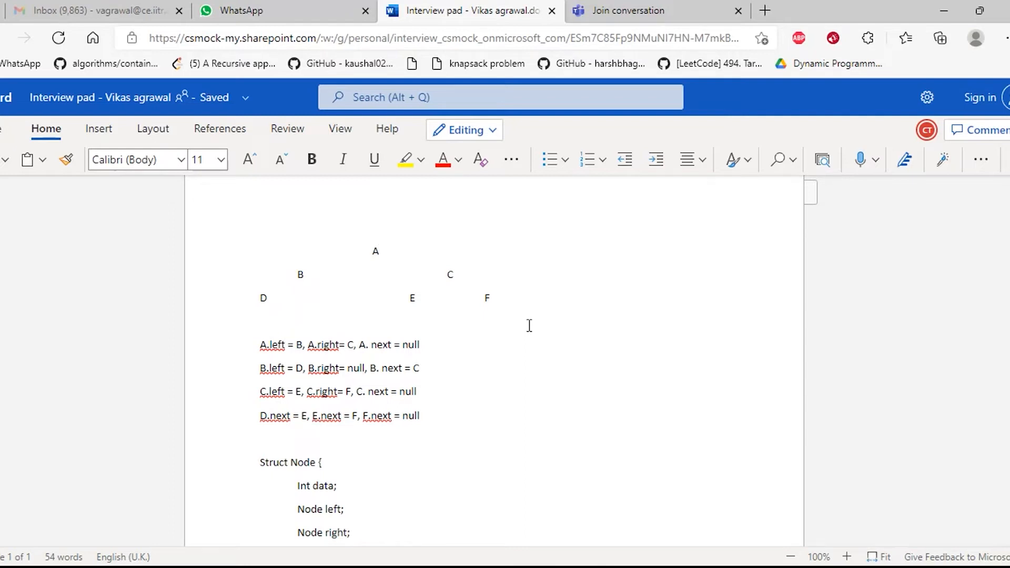
left_click(379, 250)
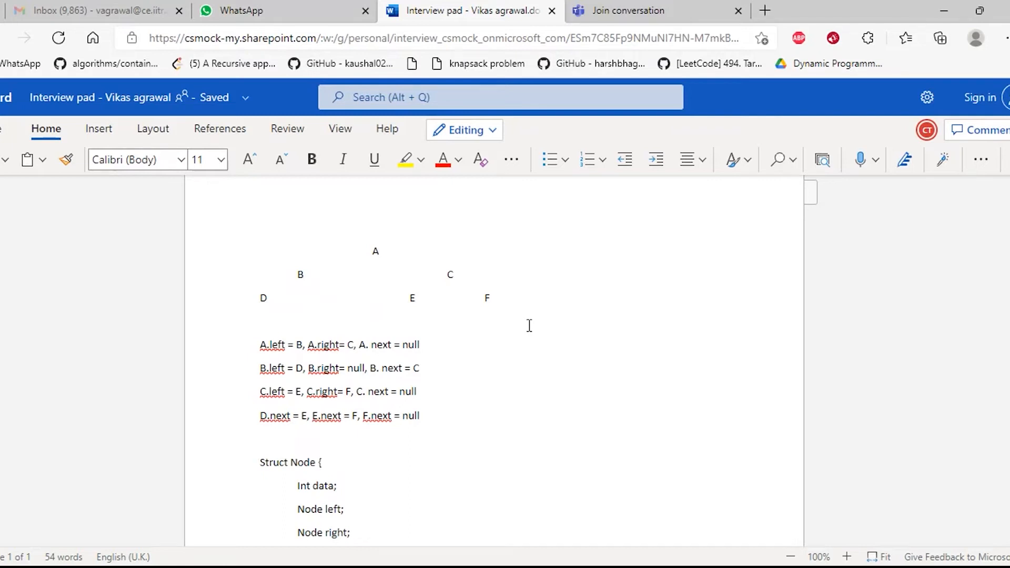
left_click(381, 251)
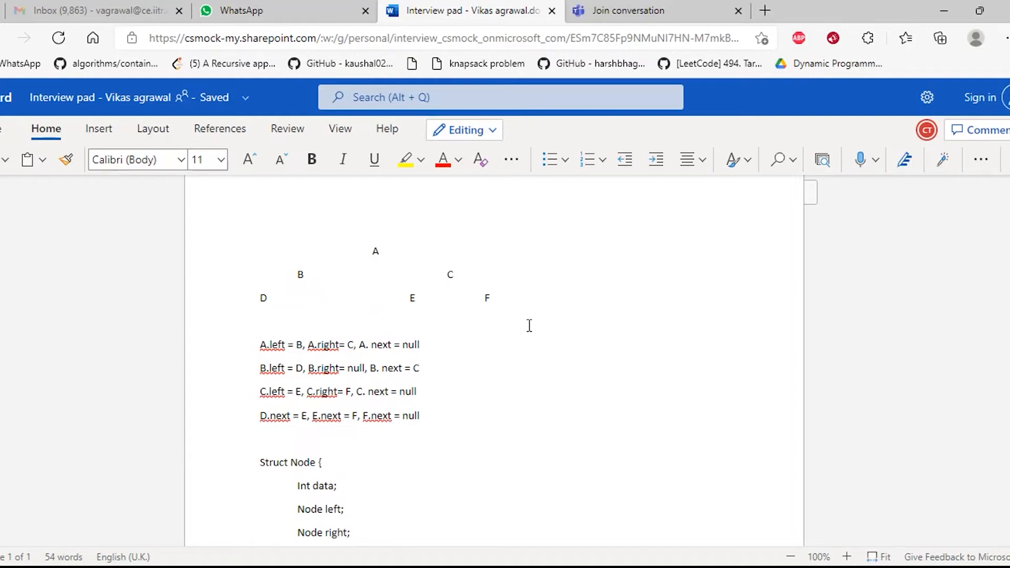
left_click(379, 251)
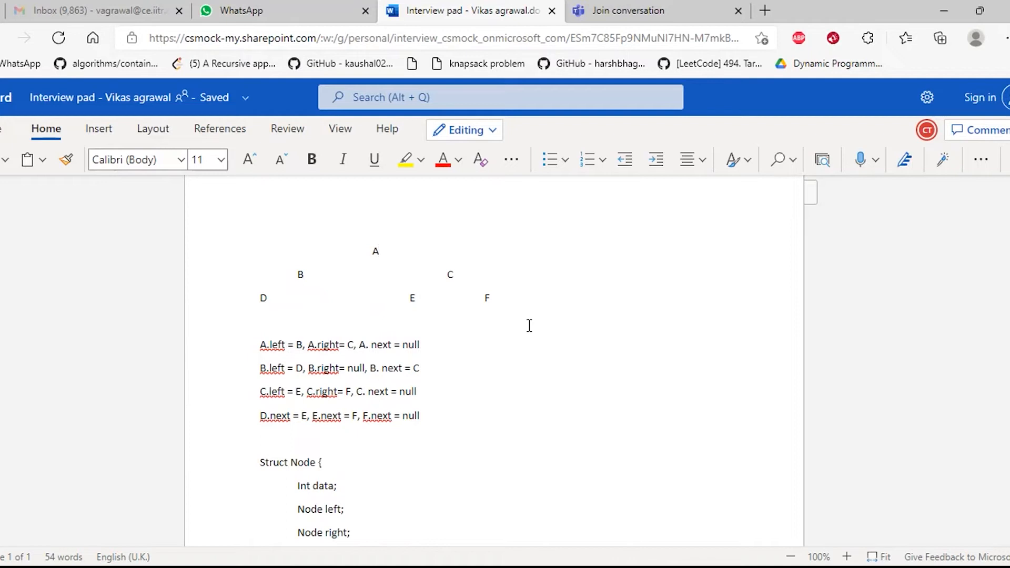
left_click(379, 251)
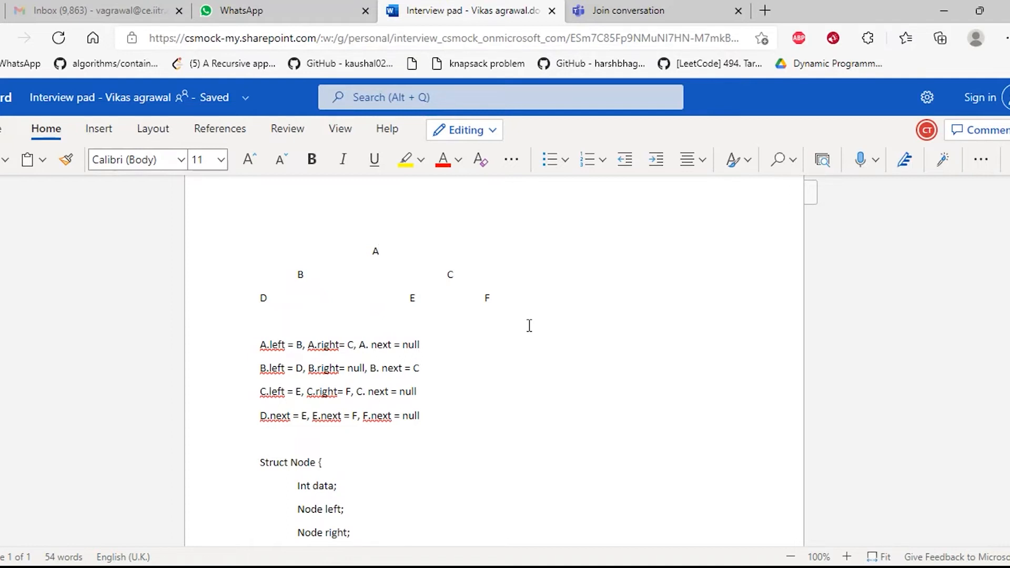
left_click(379, 252)
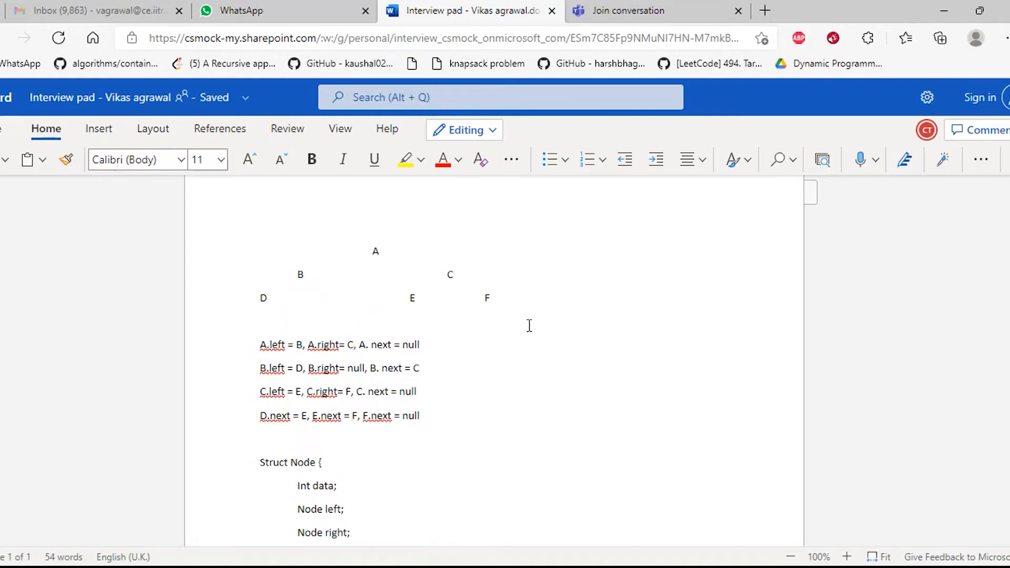
left_click(379, 250)
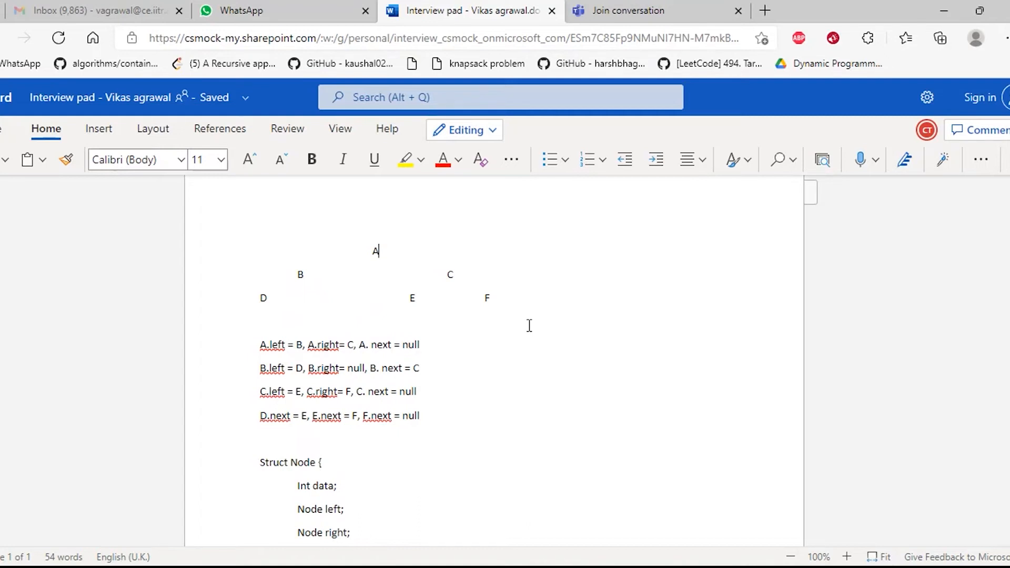
left_click(651, 11)
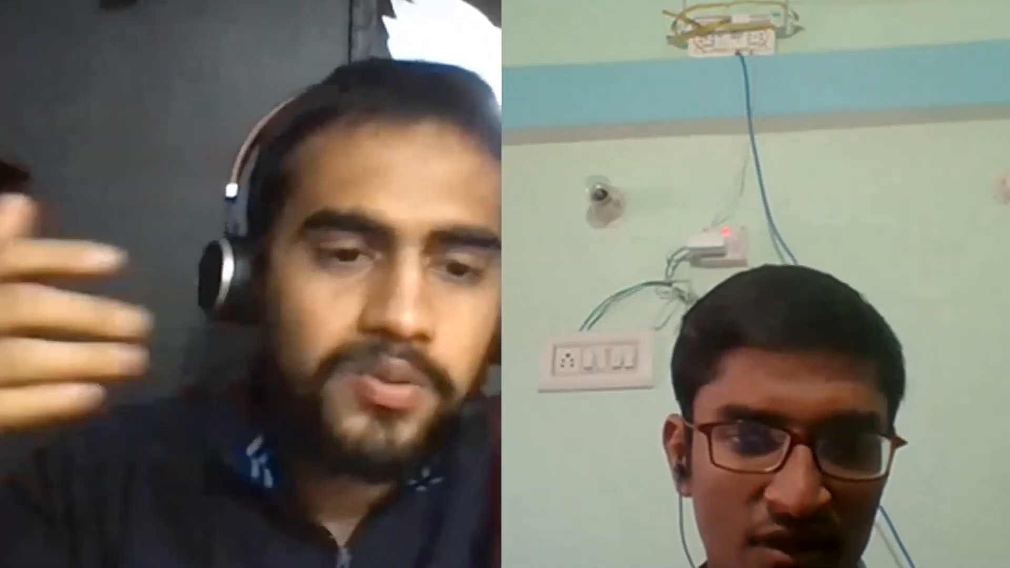